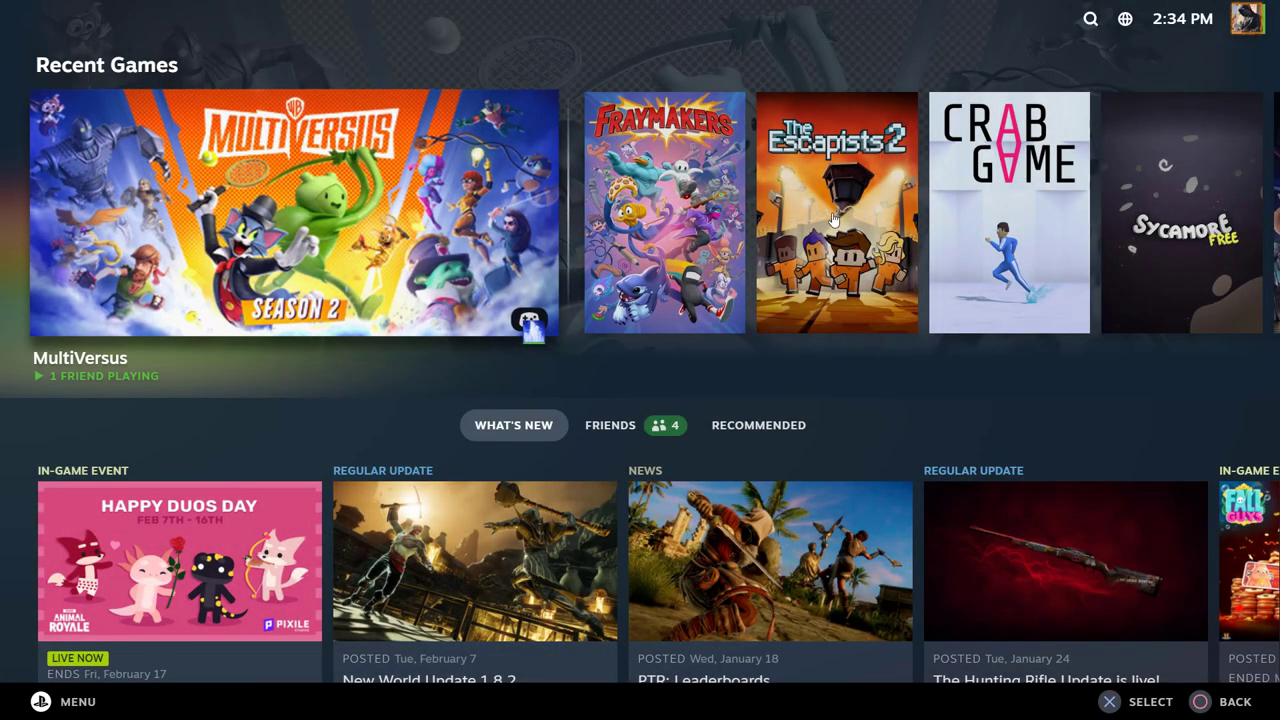
mouse_move(342, 359)
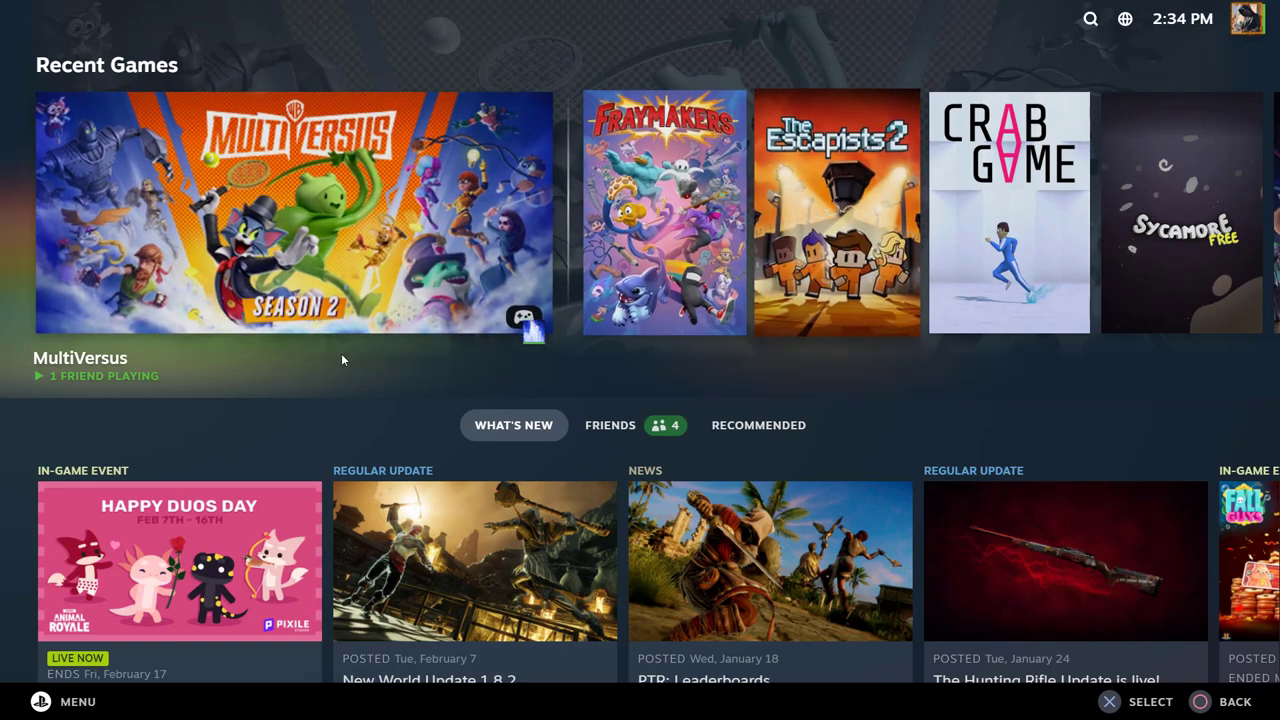
Open MultiVersus from Recent Games and view its controller layout templates, with Gamepad recommended
click(293, 213)
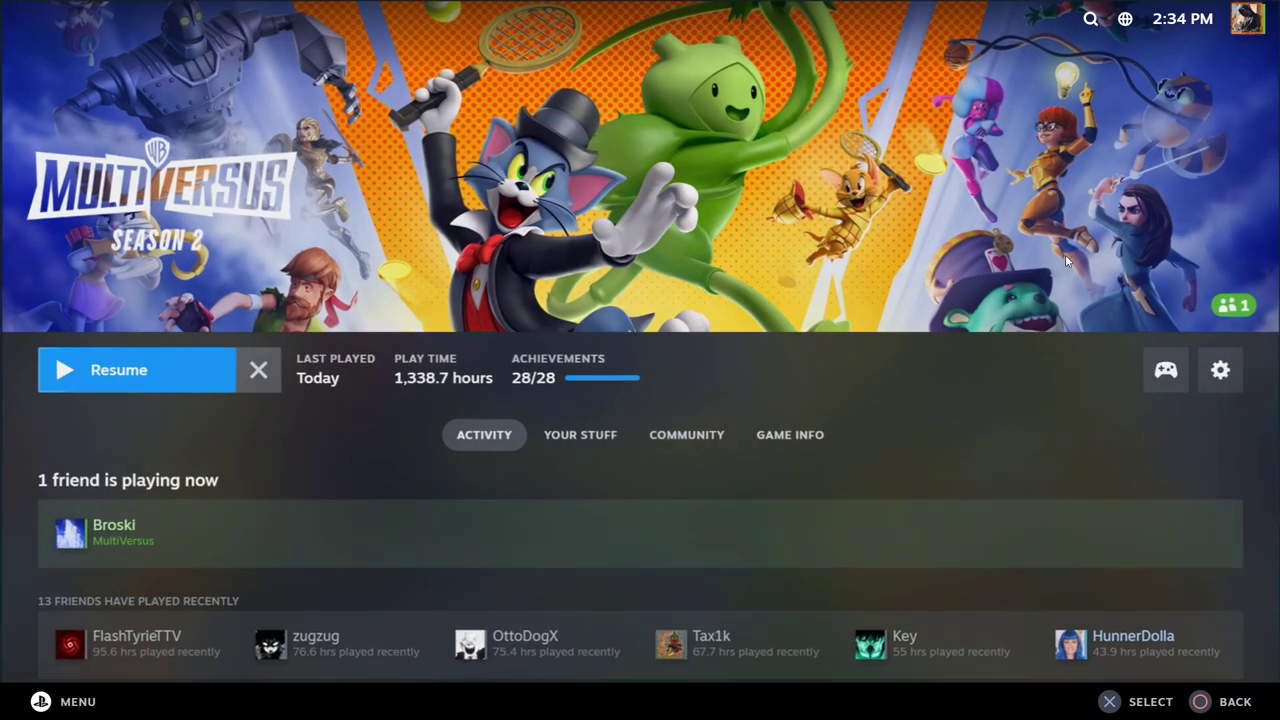
click(1166, 370)
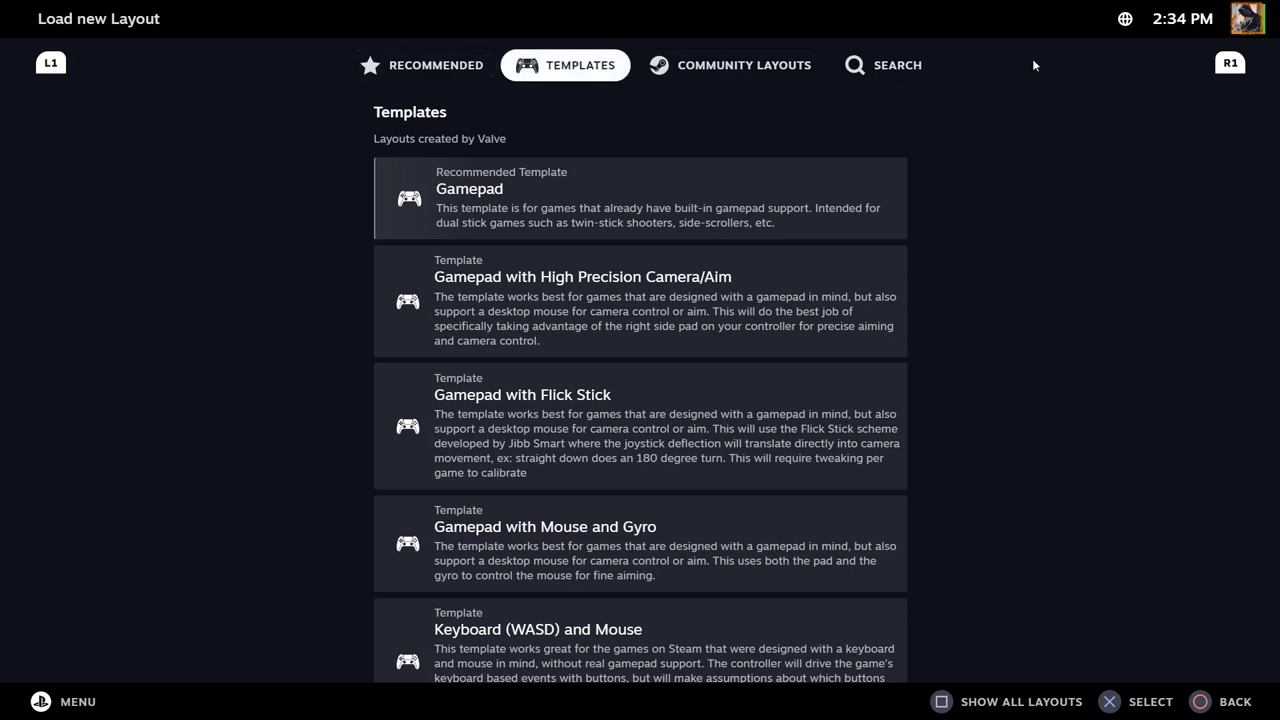
mouse_move(1001, 345)
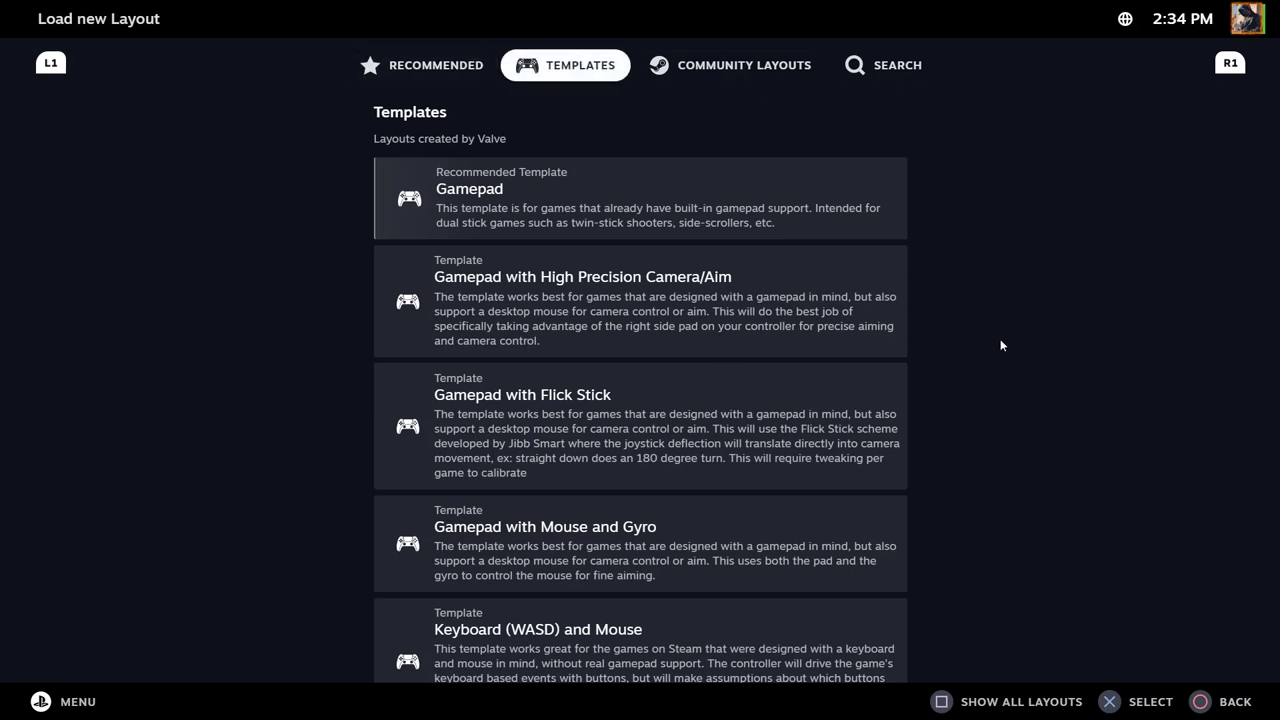
mouse_move(787, 122)
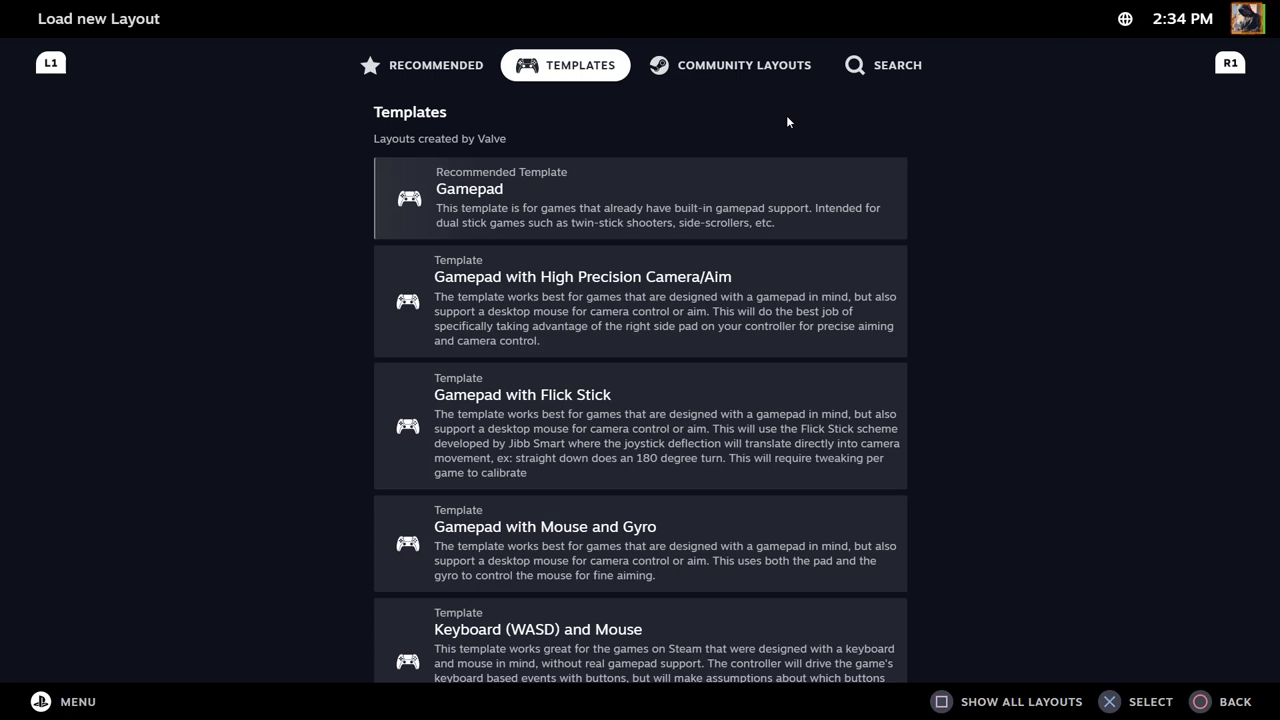
mouse_move(814, 127)
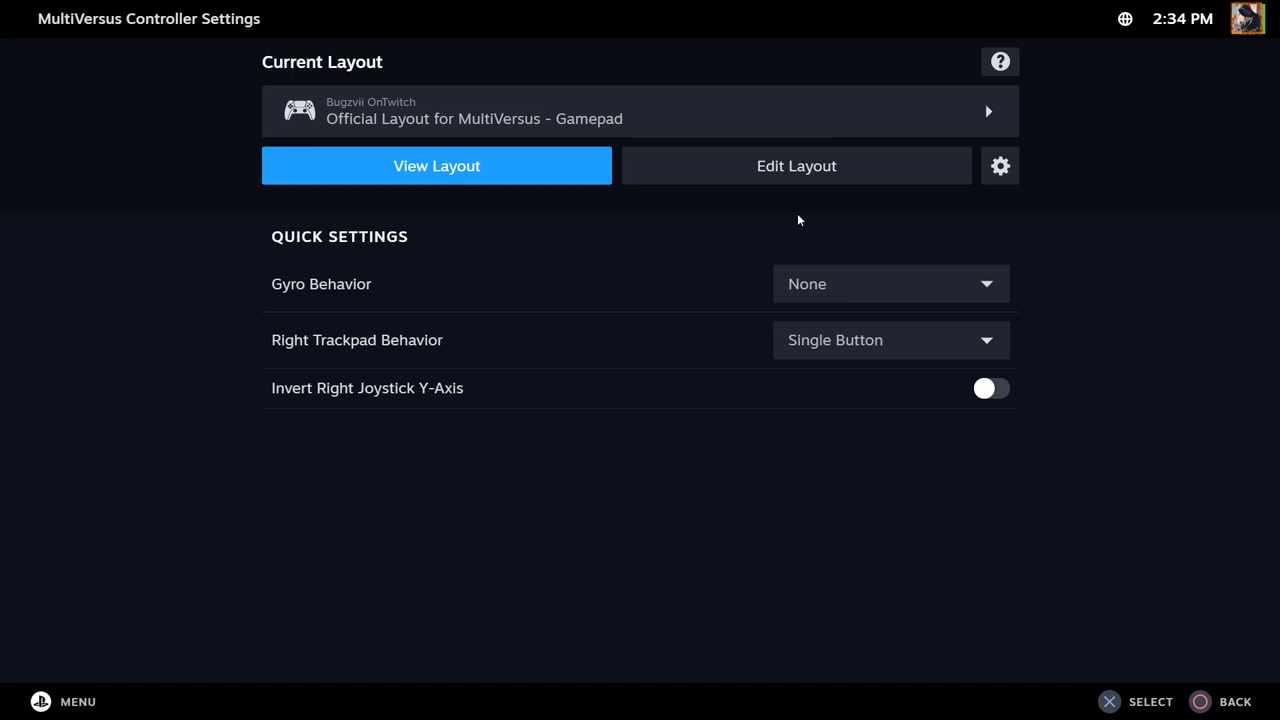
Edit the Official MultiVersus Gamepad layout and scroll its face button, bumper and menu mappings
click(796, 165)
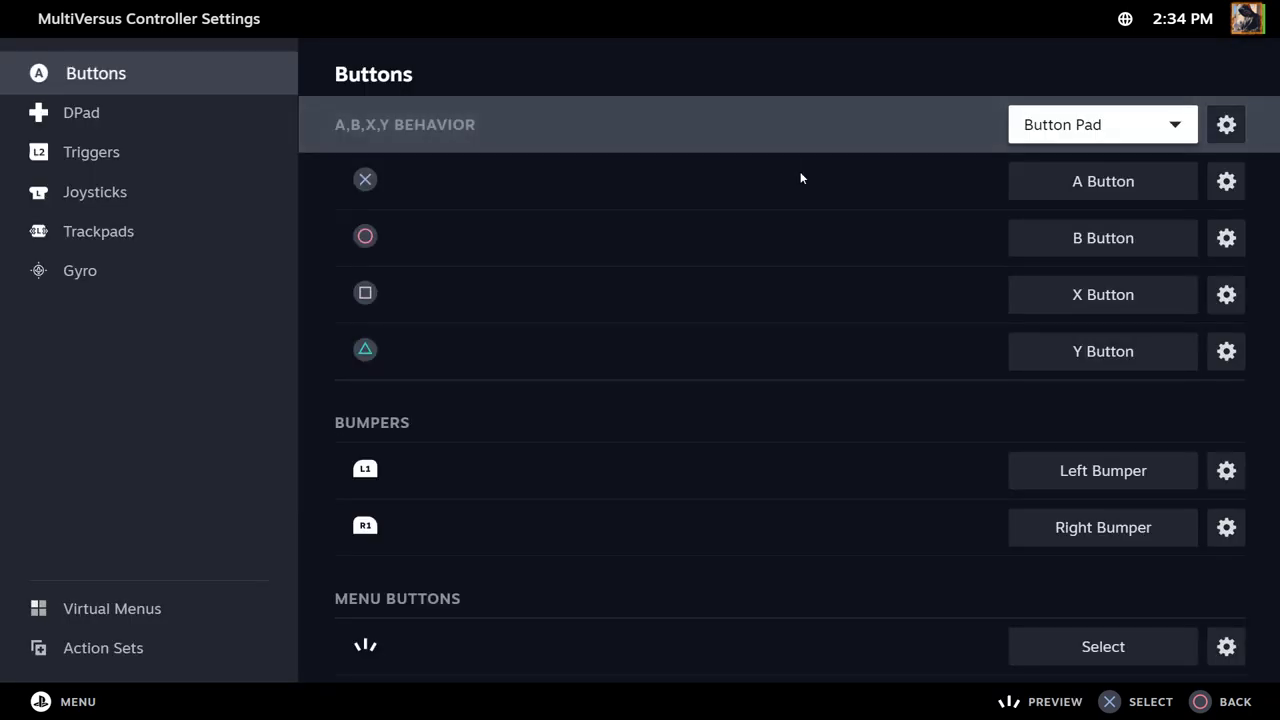
scroll(down, 3)
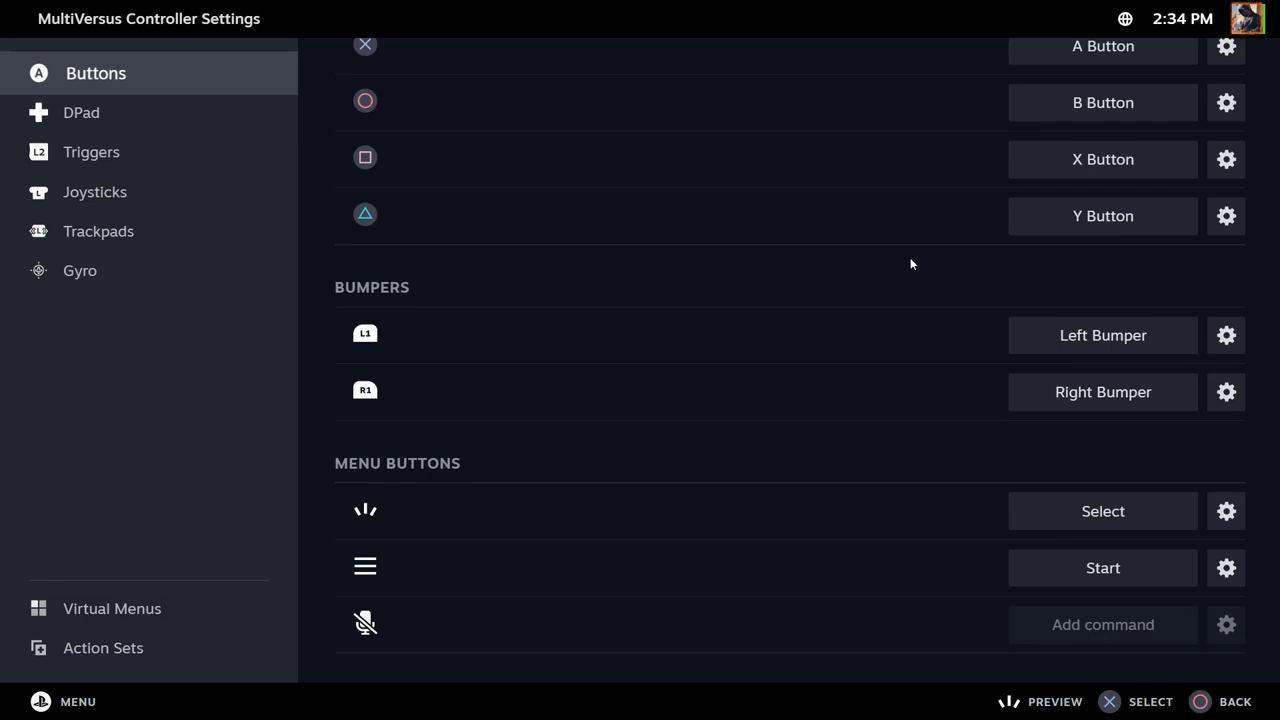
mouse_move(112, 118)
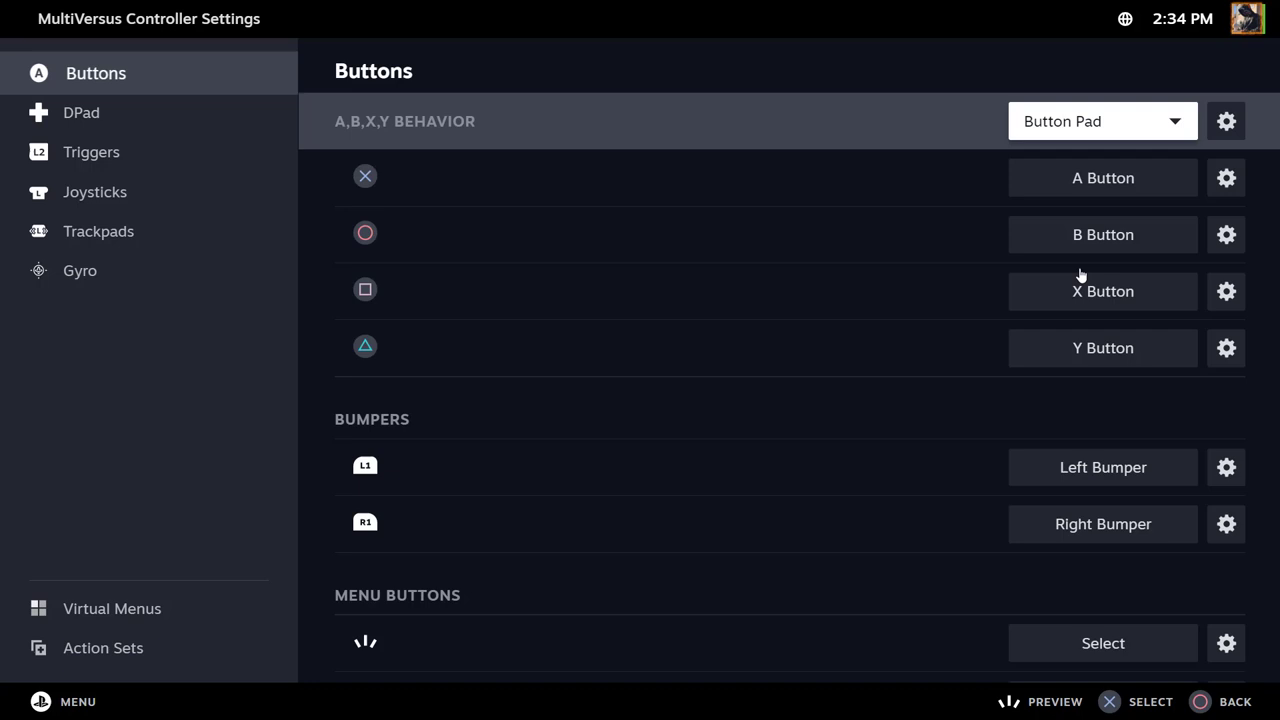
Review the DPad, Joysticks and Trackpads bindings, ending back on the DPad with O and P keys
click(81, 112)
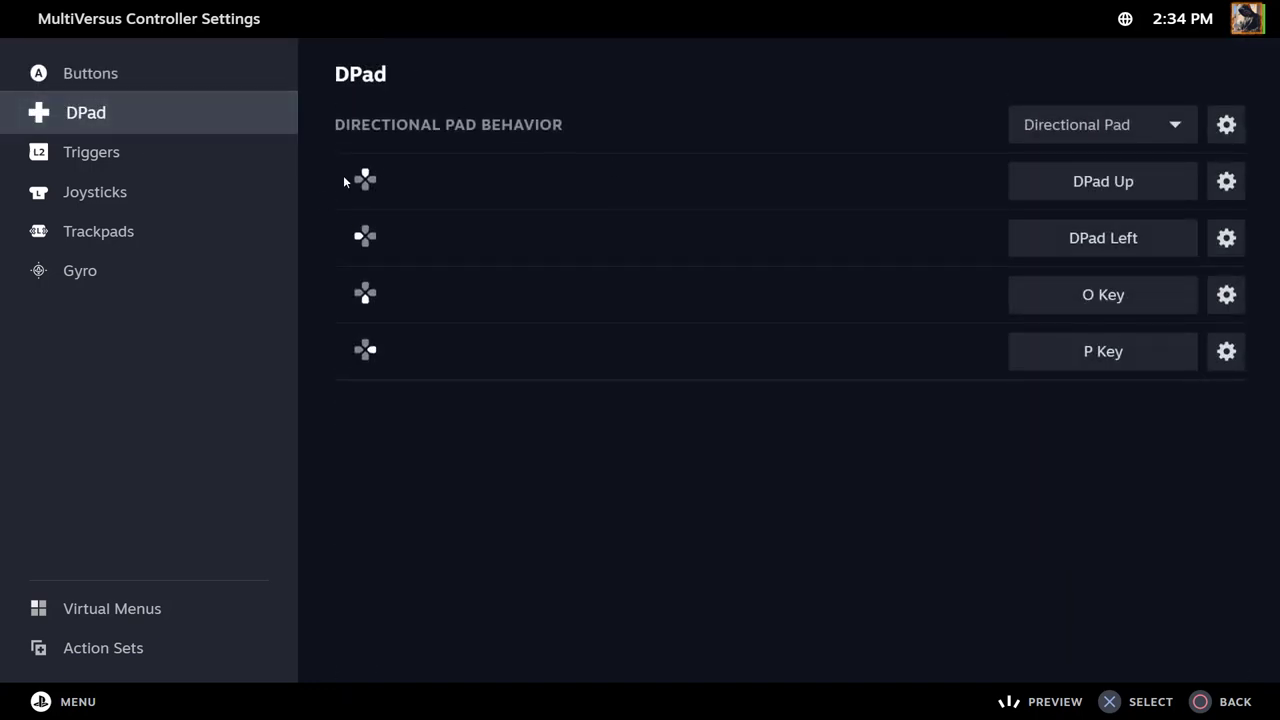
mouse_move(137, 205)
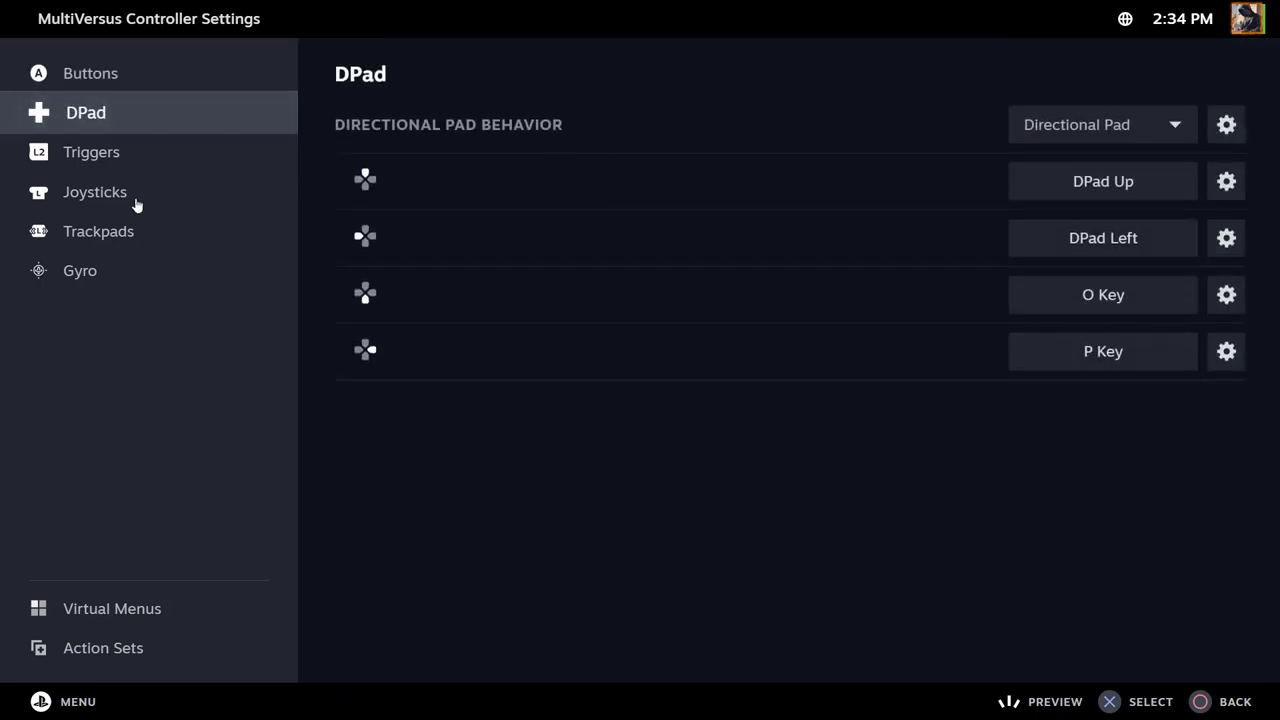
click(100, 191)
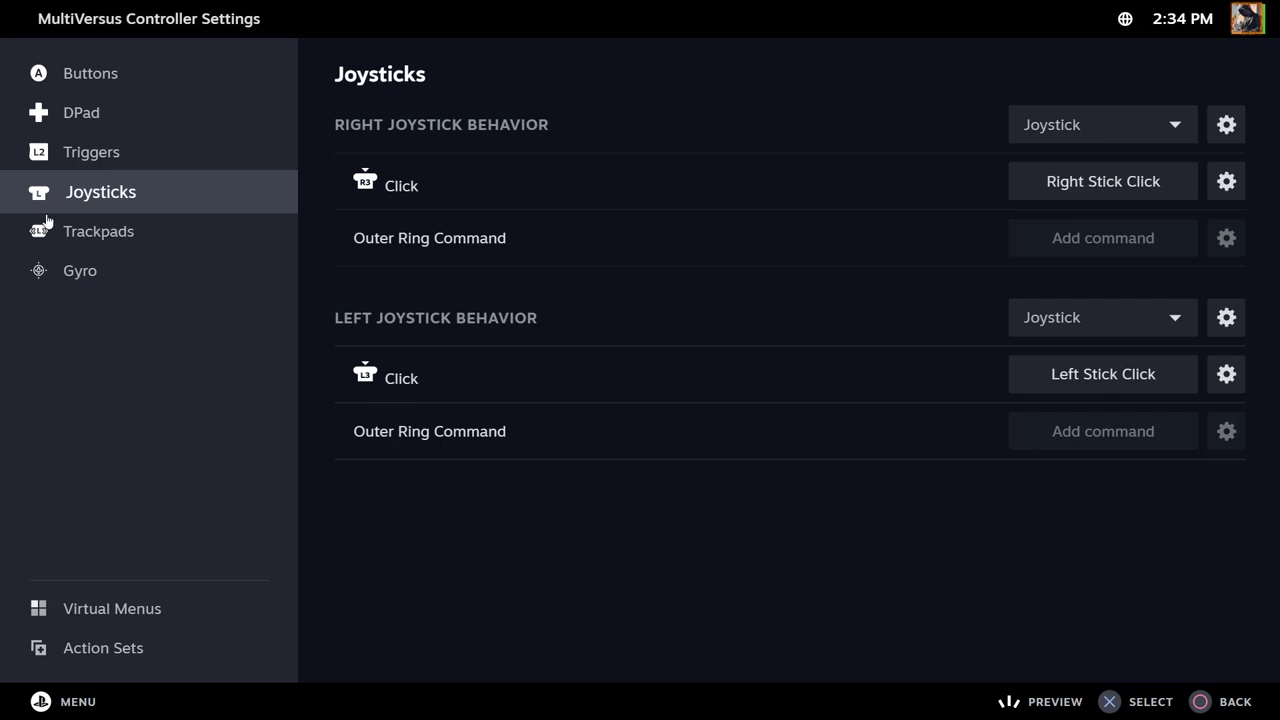
click(98, 231)
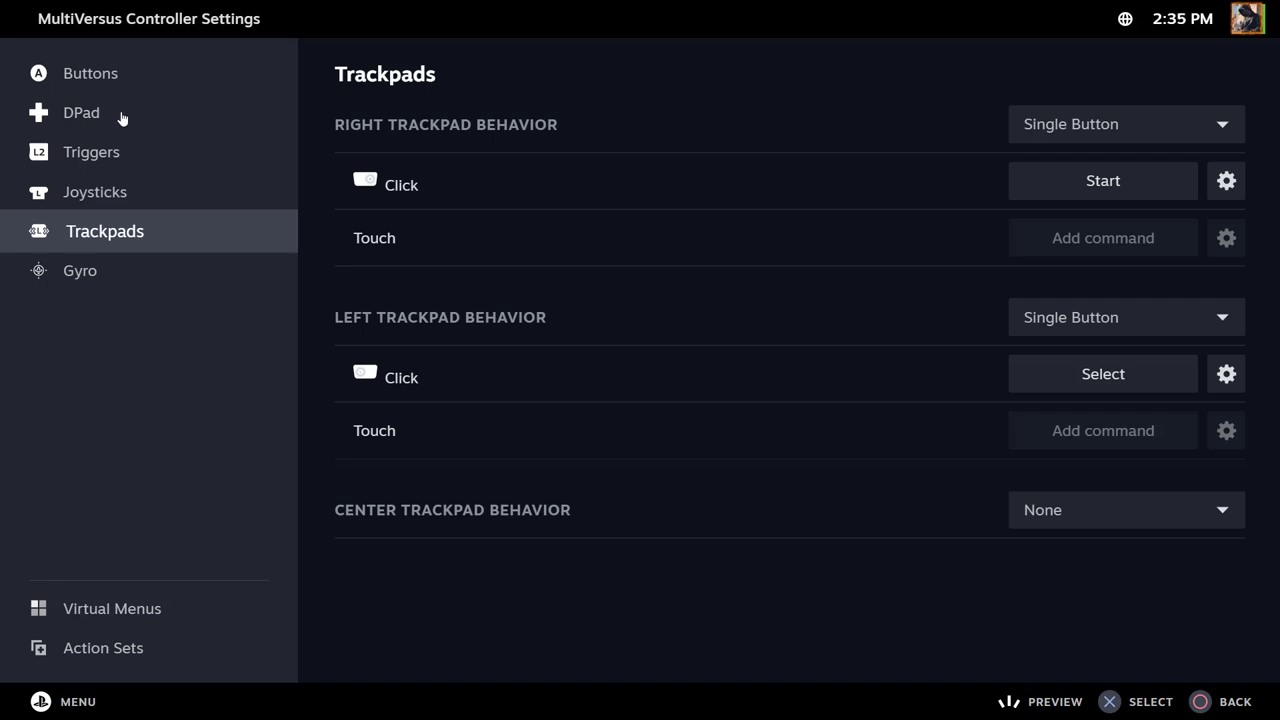
click(81, 112)
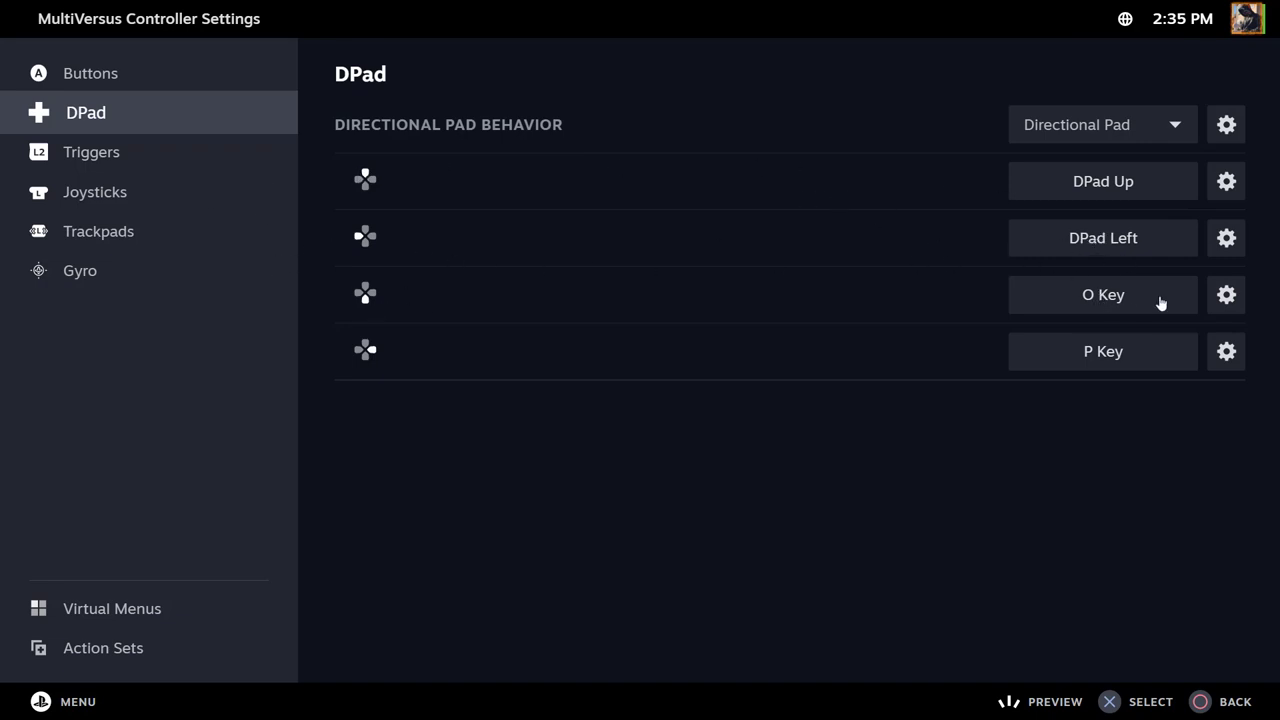
mouse_move(315, 323)
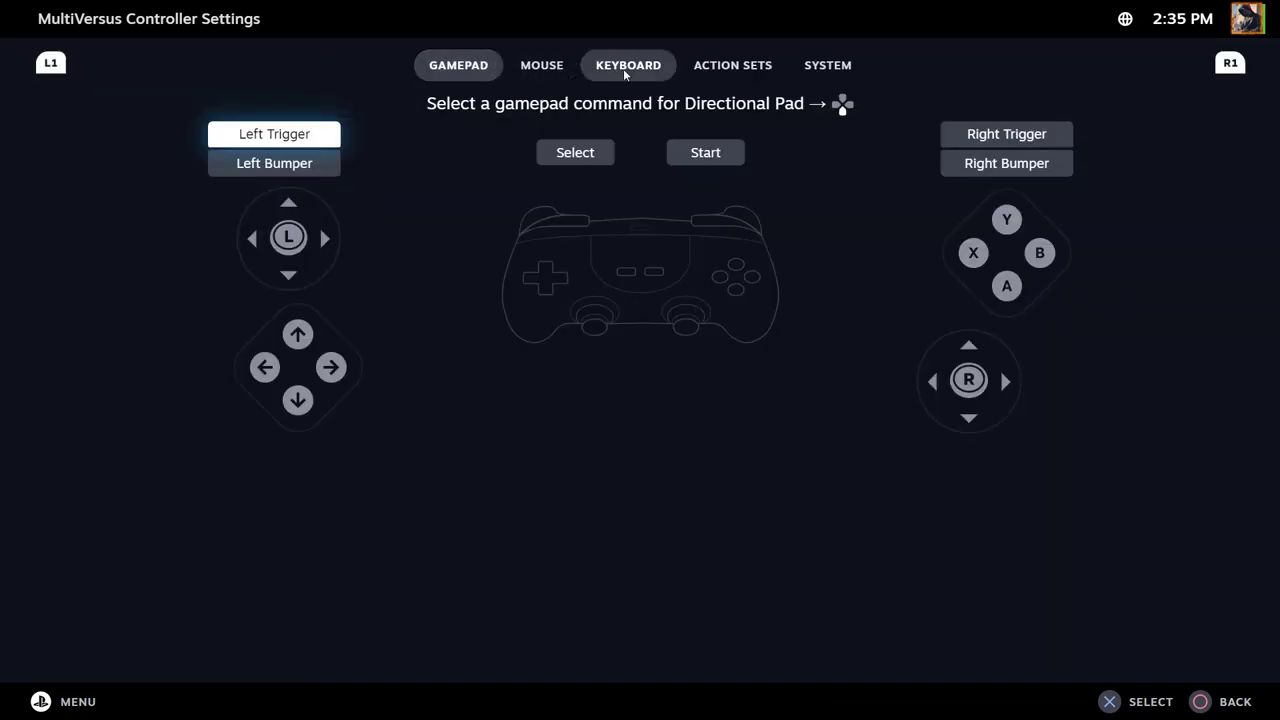
Switch the D-pad direction's command picker to the Keyboard key choices
click(628, 65)
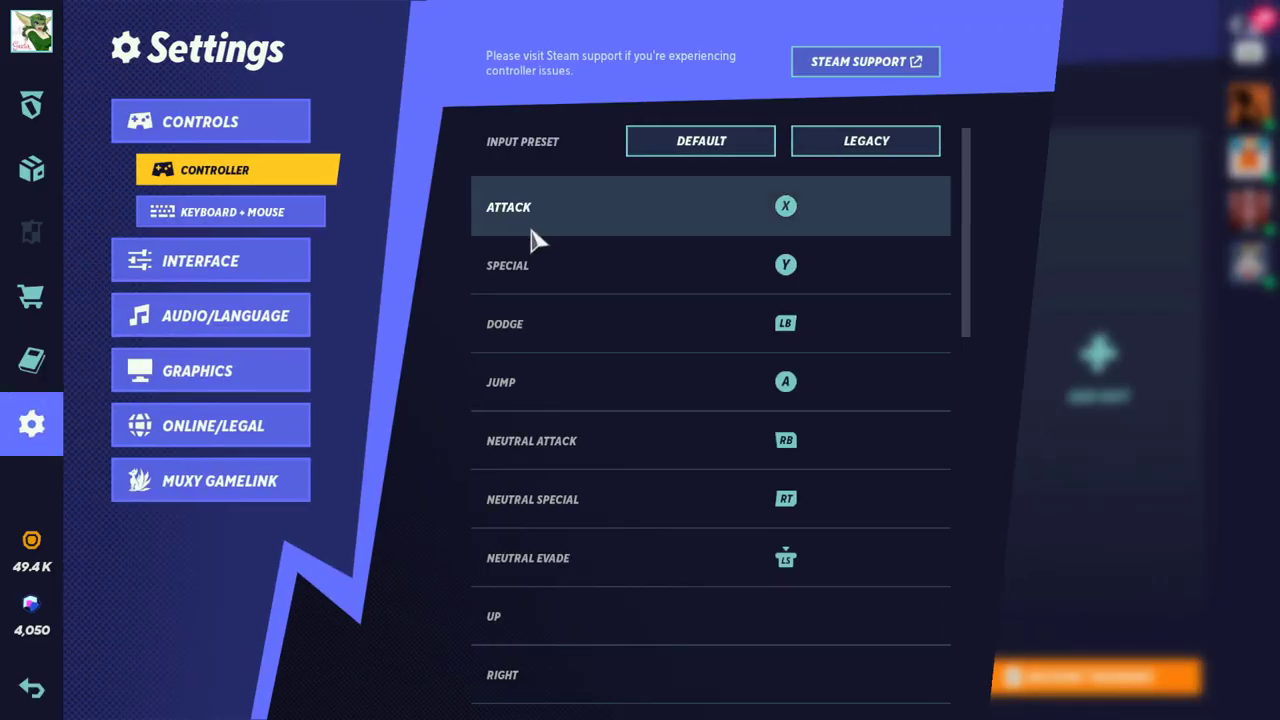
Show MultiVersus's Keyboard + Mouse binds under Settings > Controls
click(231, 211)
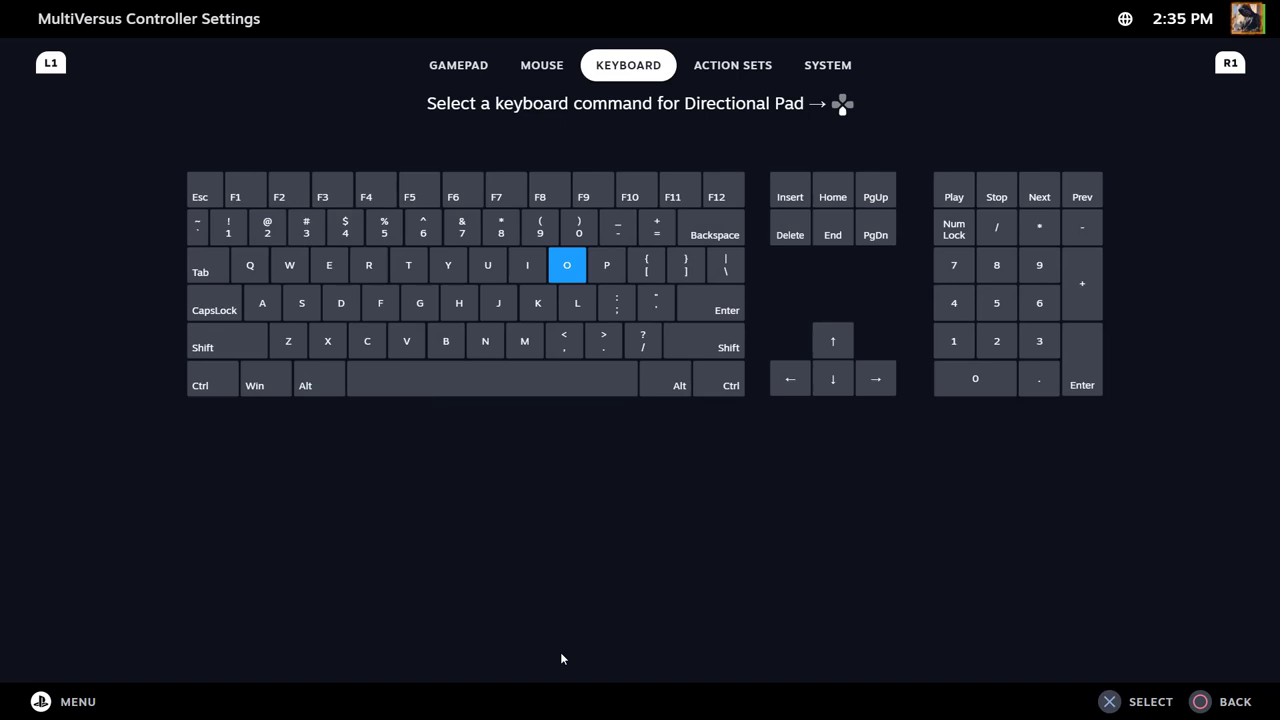
mouse_move(603, 273)
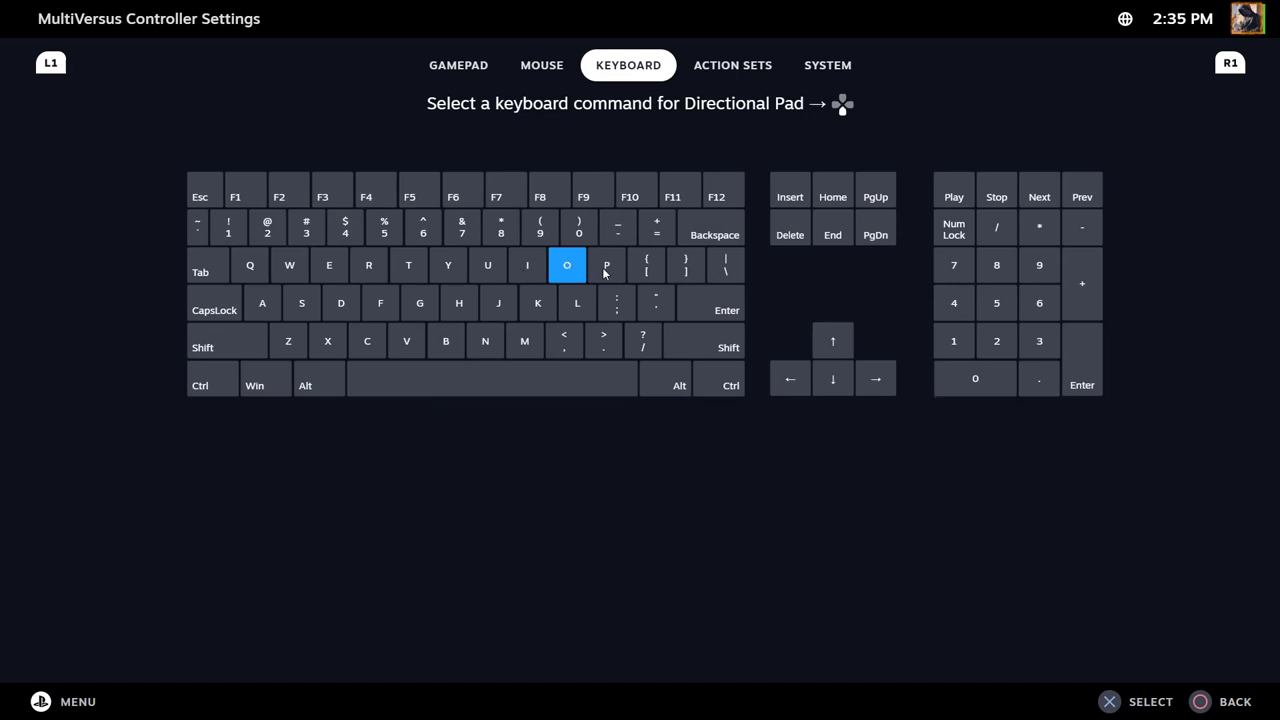
Return to Steam's on-screen keyboard picker with O highlighted for the Directional Pad
click(15, 707)
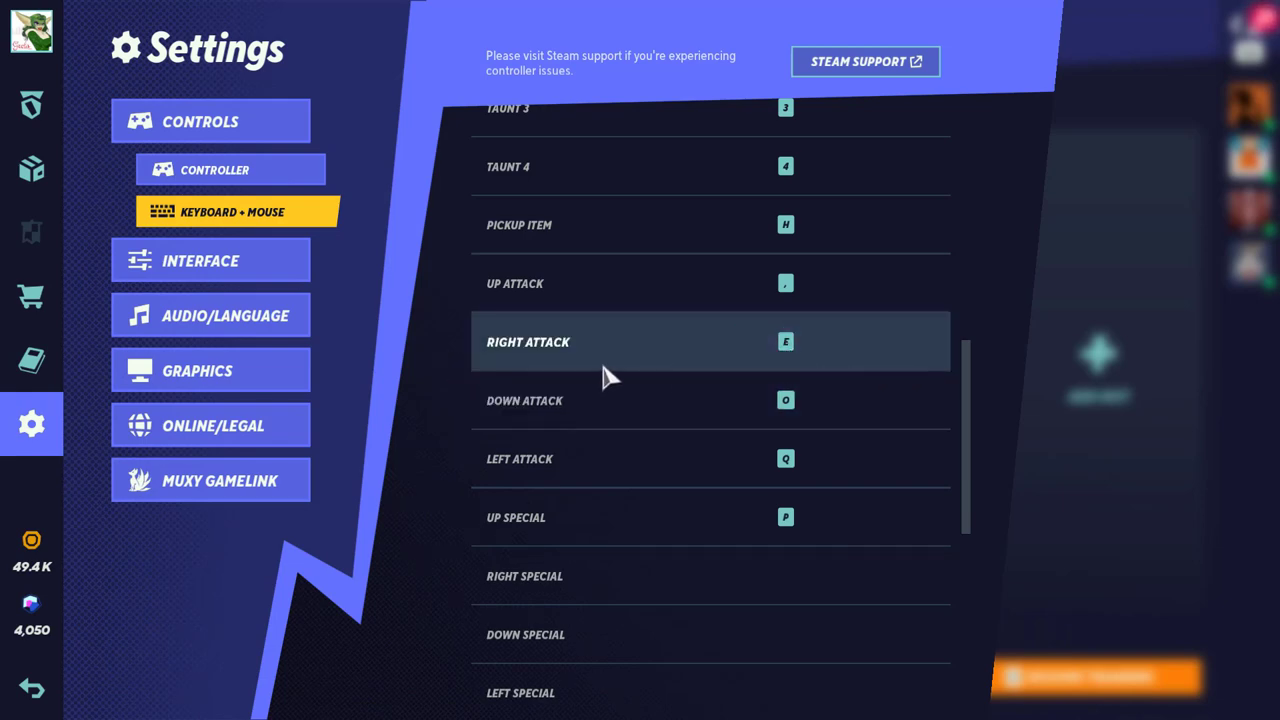
Check the attack binds (Down Attack on O, Up Special on P), then return to The Lab
click(15, 707)
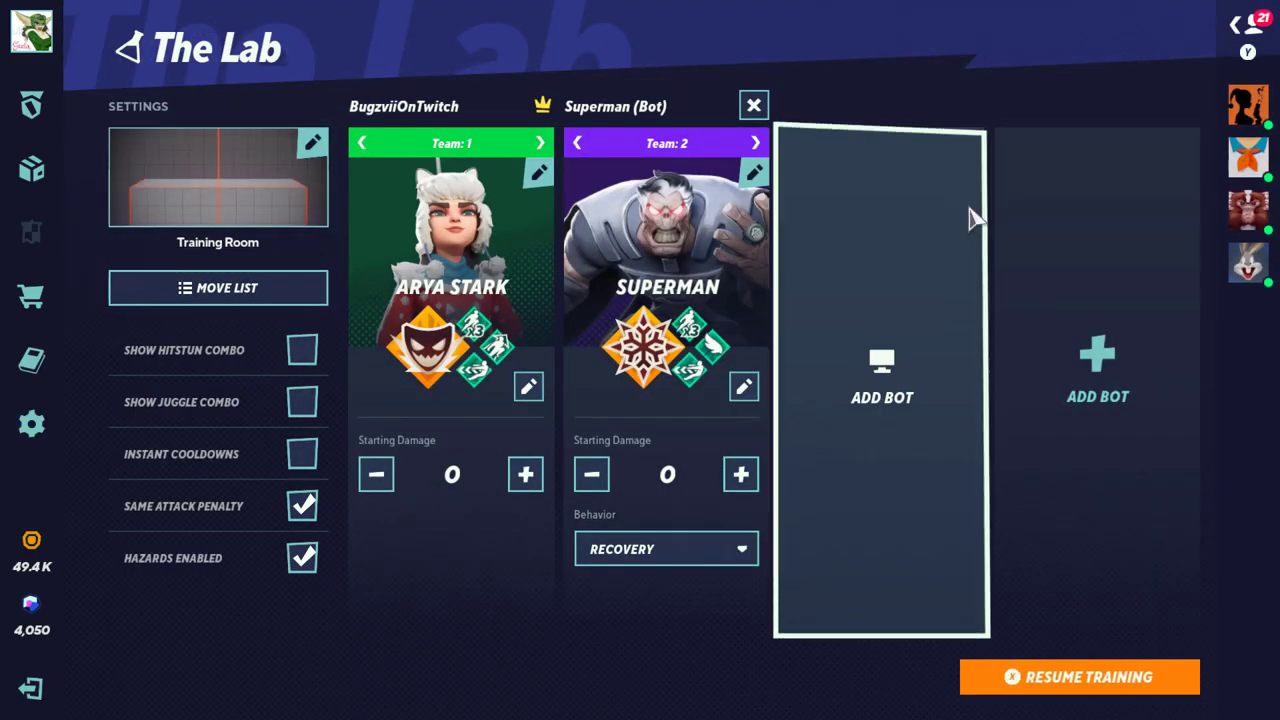
Add a Shaggy bot in The Lab and resume training against Superman
click(882, 380)
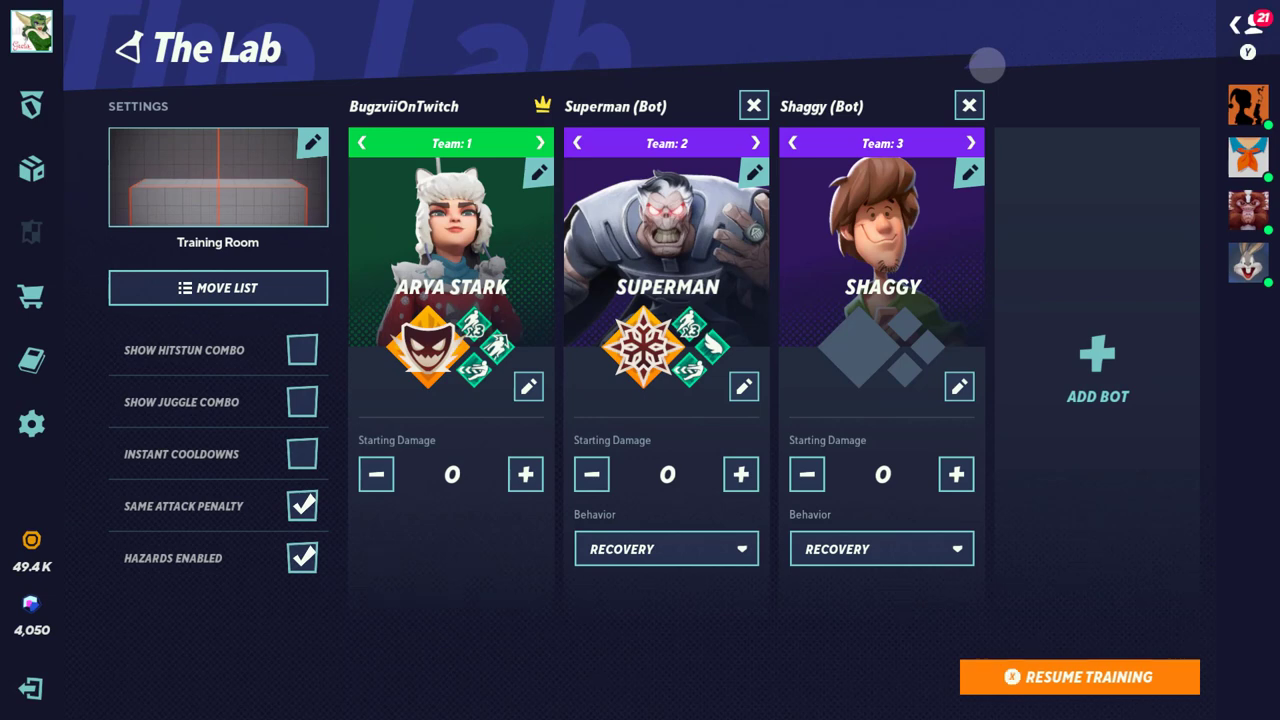
click(1079, 677)
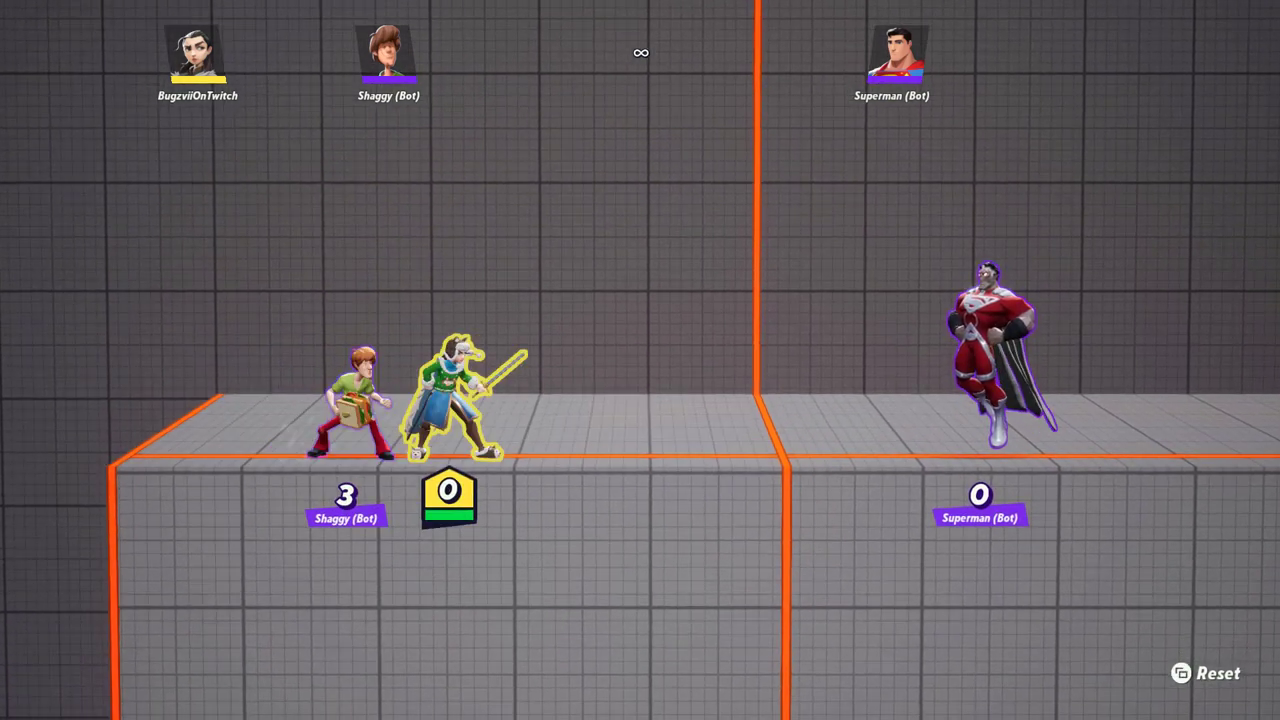
Switch back to Steam via the taskbar to the DPad bindings with O and P keys
click(15, 707)
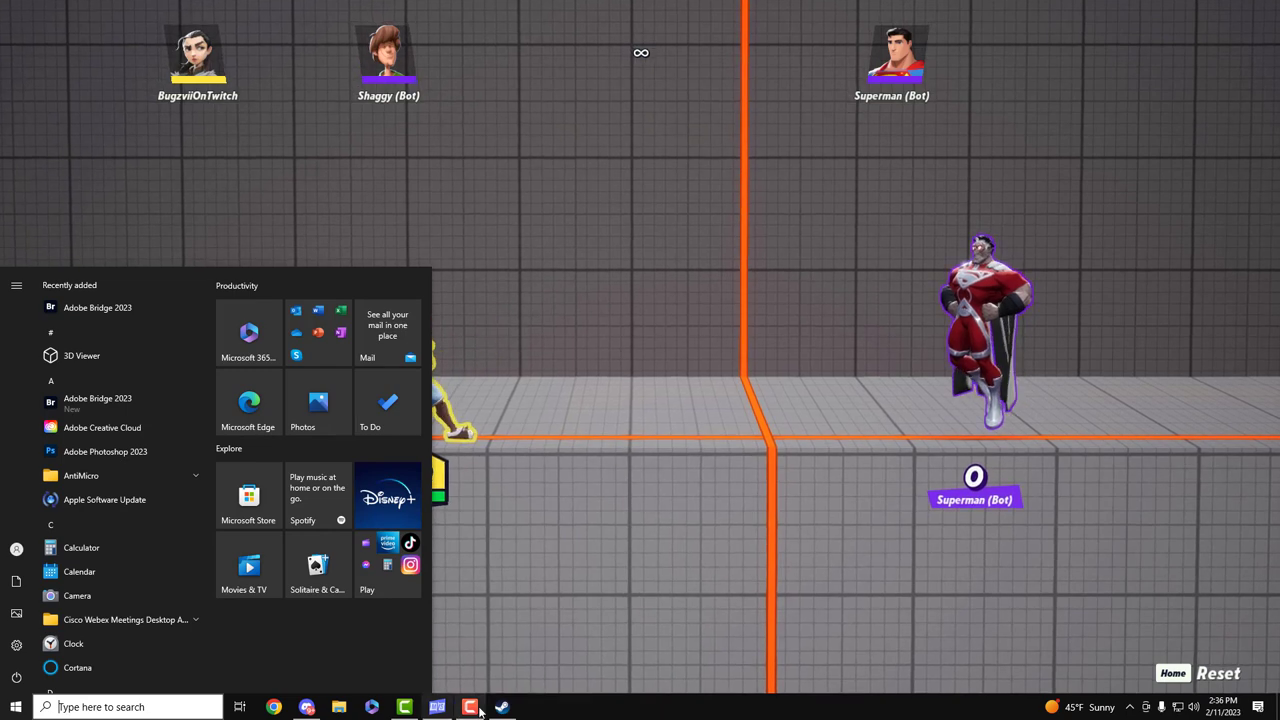
click(469, 707)
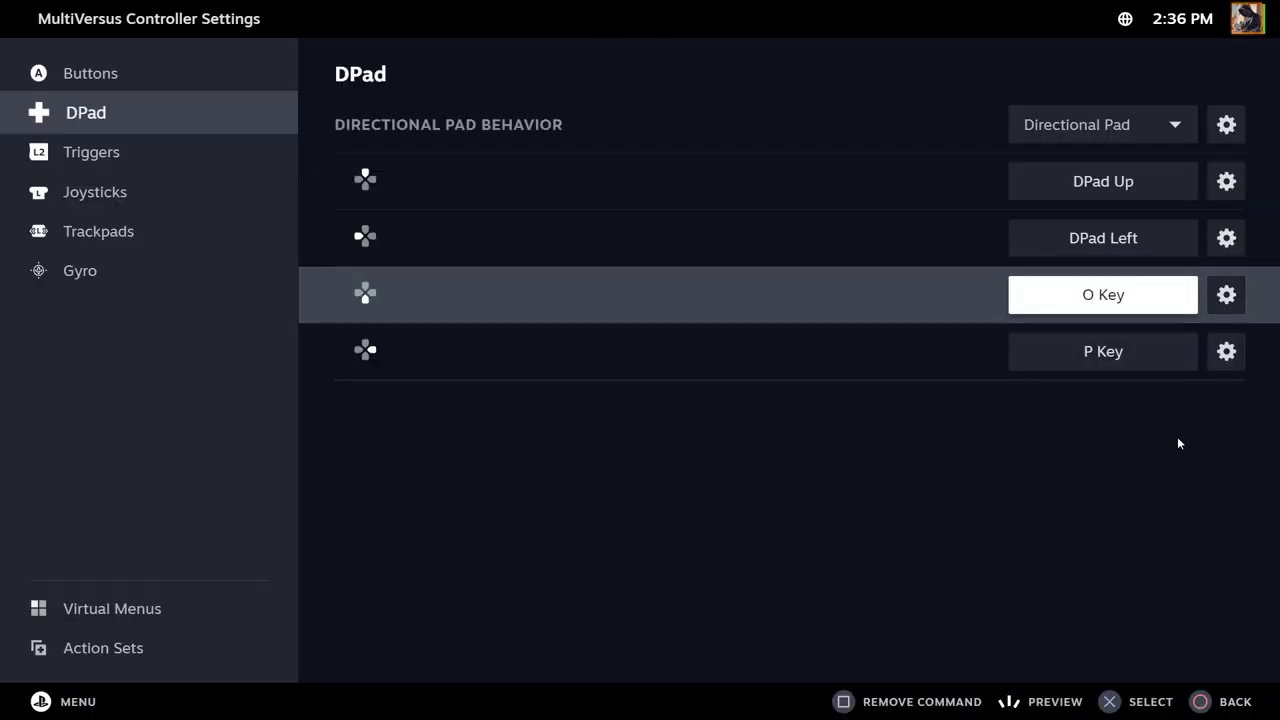
mouse_move(1184, 485)
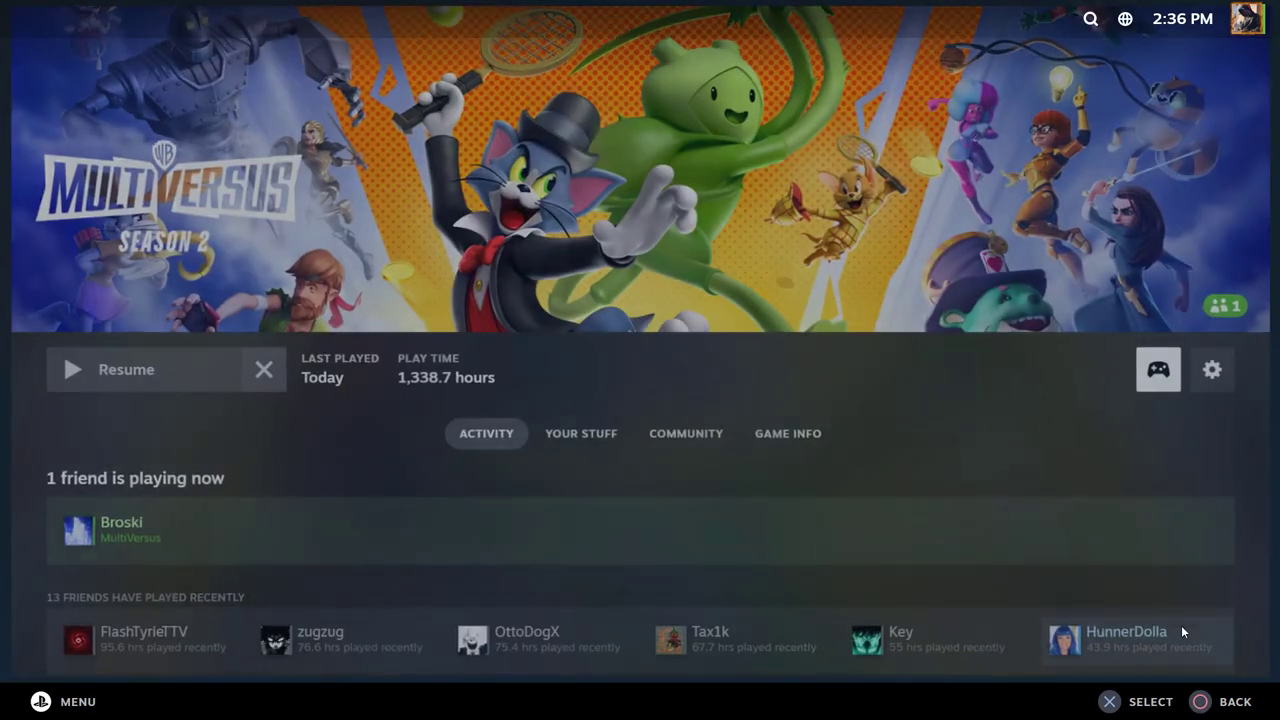
Exit Big Picture Mode from the Power menu to the desktop Steam library
click(15, 706)
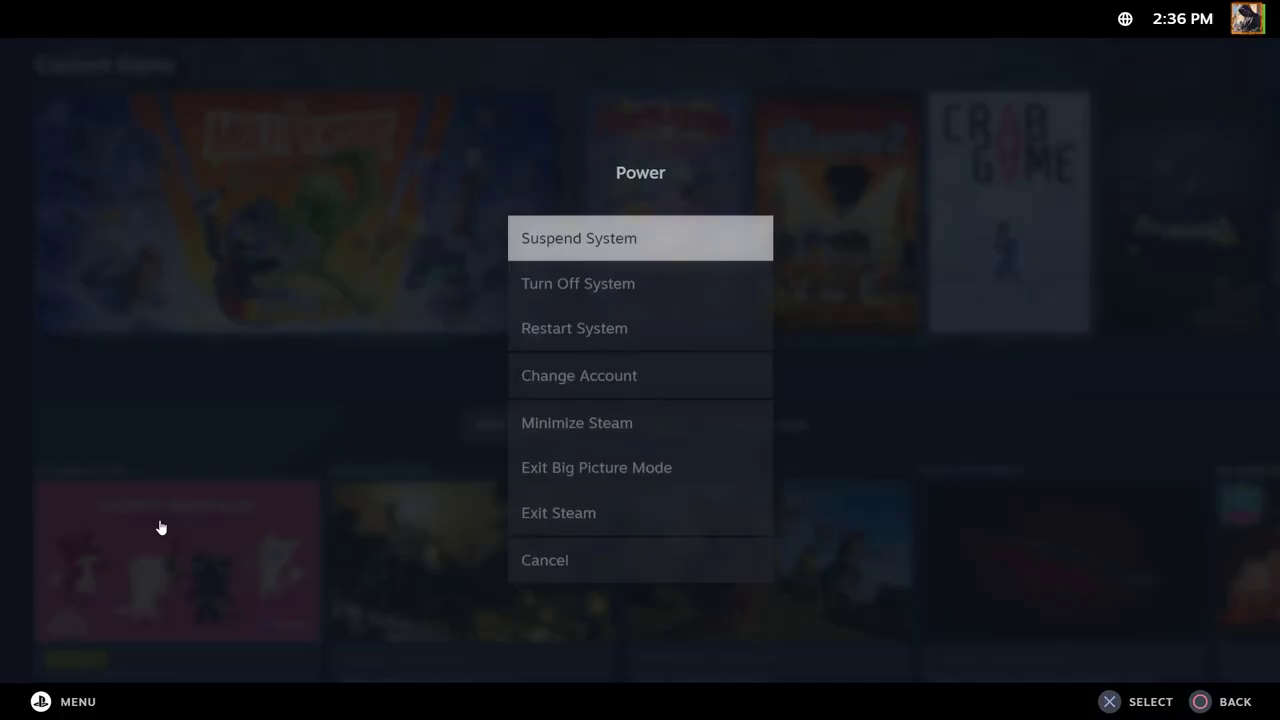
click(596, 467)
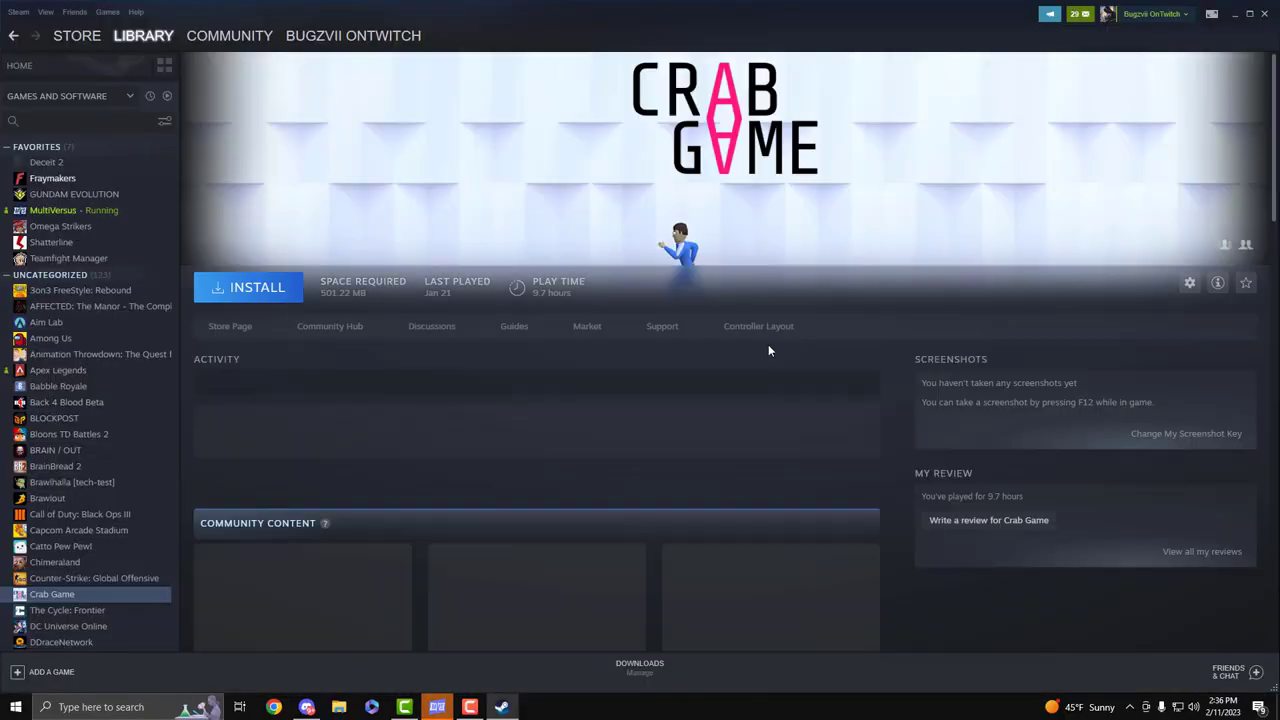